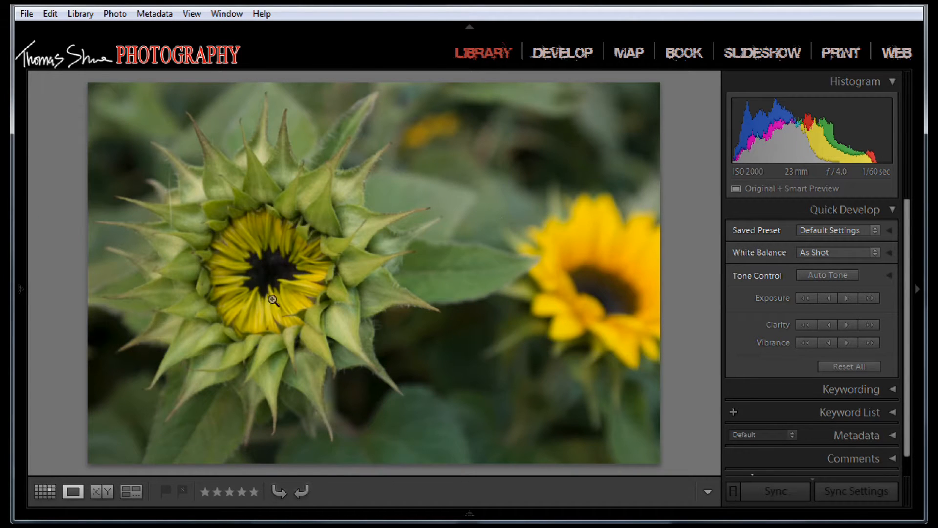
mouse_move(593, 61)
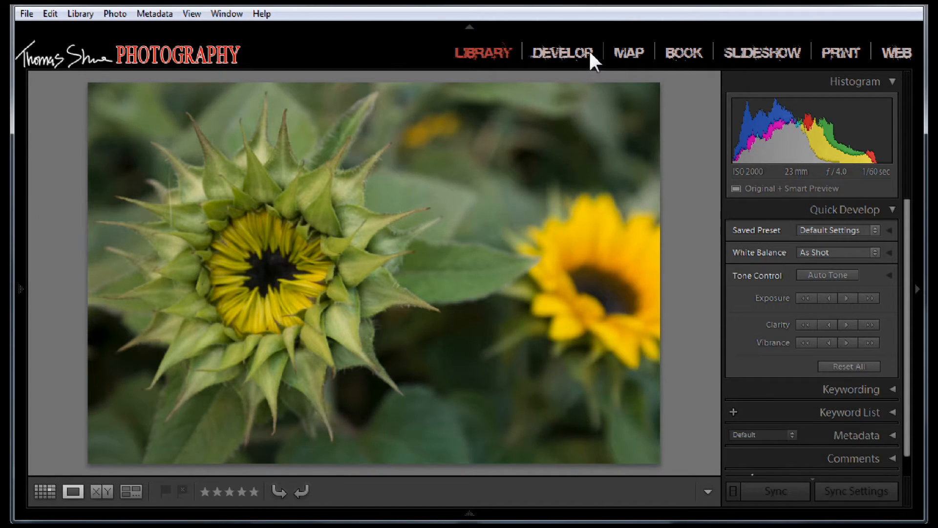
mouse_move(778, 188)
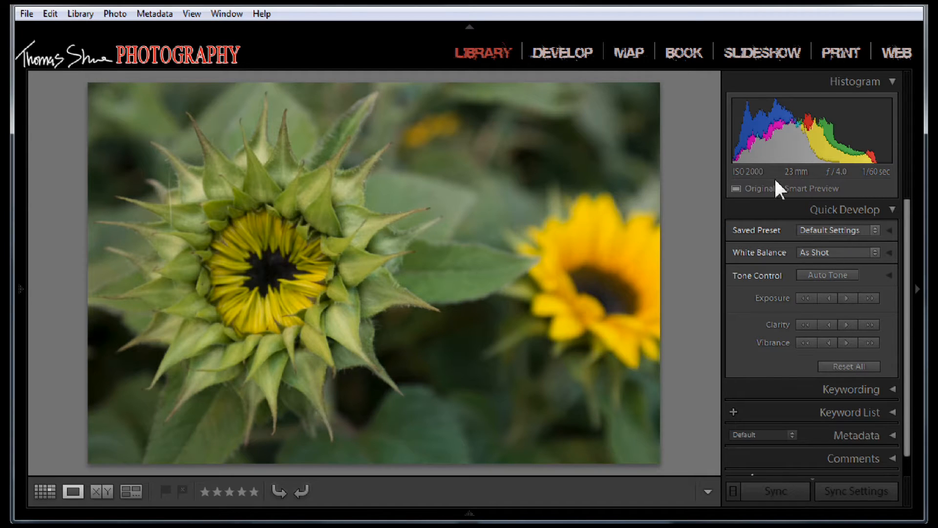
mouse_move(804, 174)
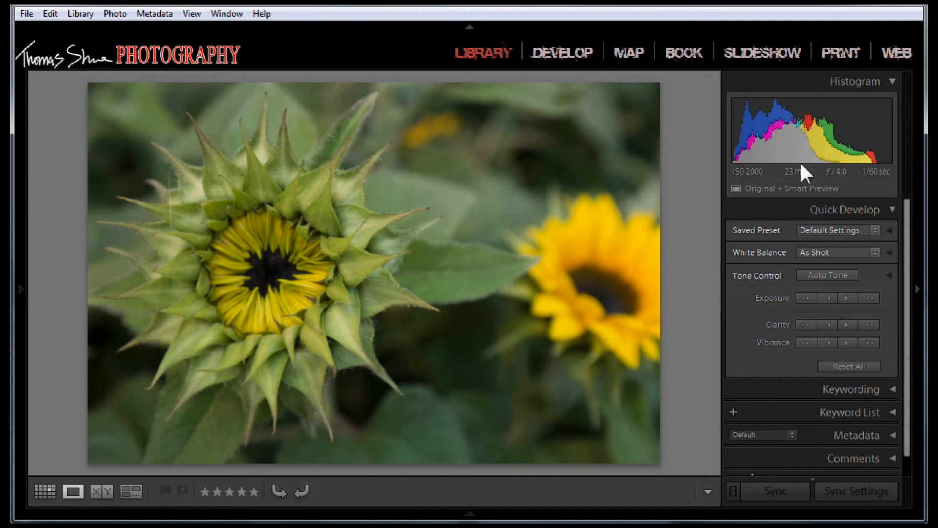
mouse_move(670, 130)
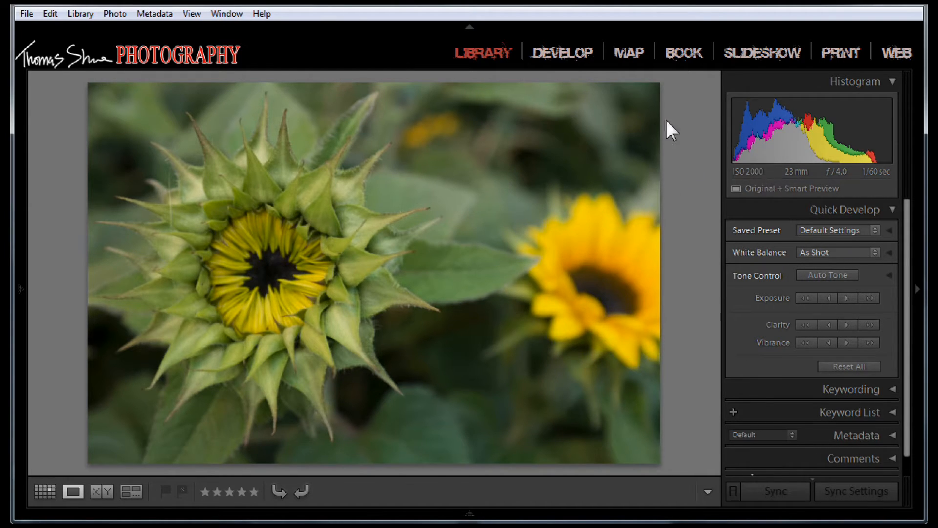
Switch to the Develop module and briefly show the highlight clipping warning on the sunflower photo
click(561, 52)
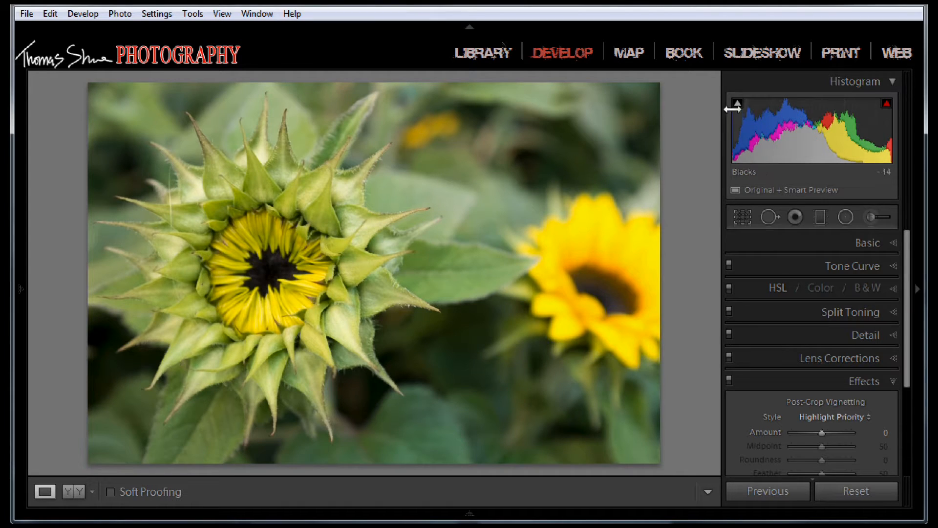
click(887, 105)
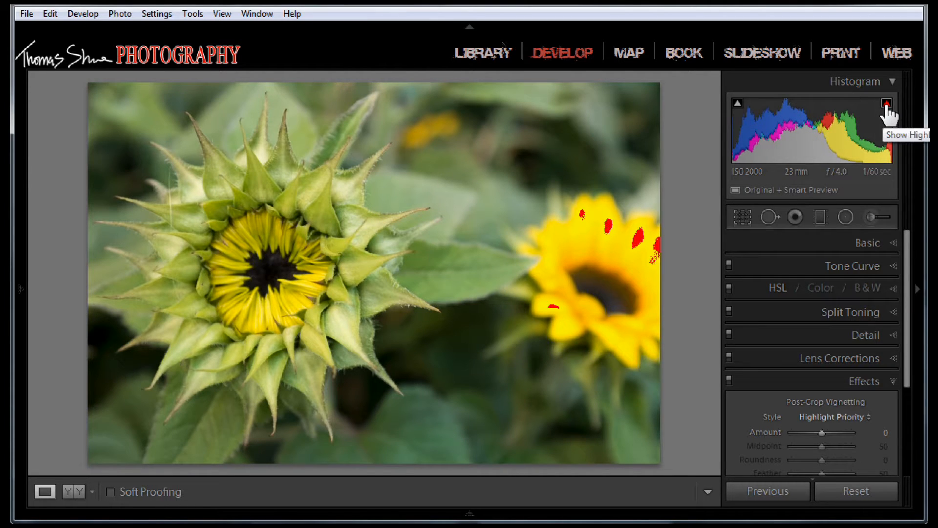
click(890, 105)
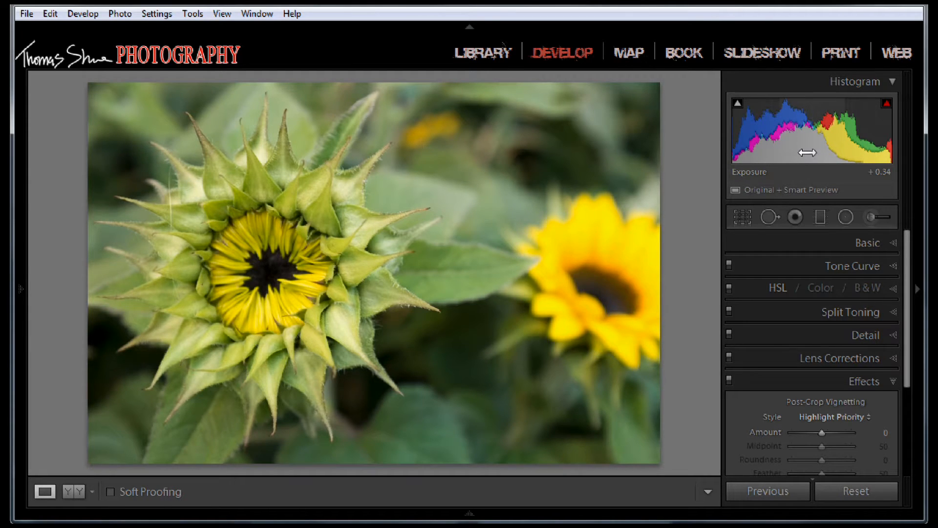
mouse_move(781, 160)
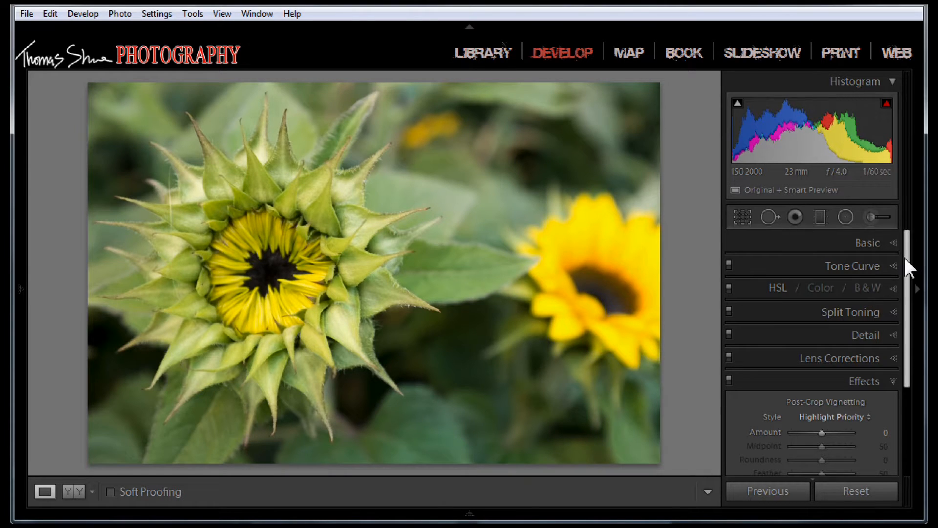
Scroll down to the Effects panel for Post-Crop Vignetting (Amount -100, Midpoint 0, Roundness +100)
scroll(down, 3)
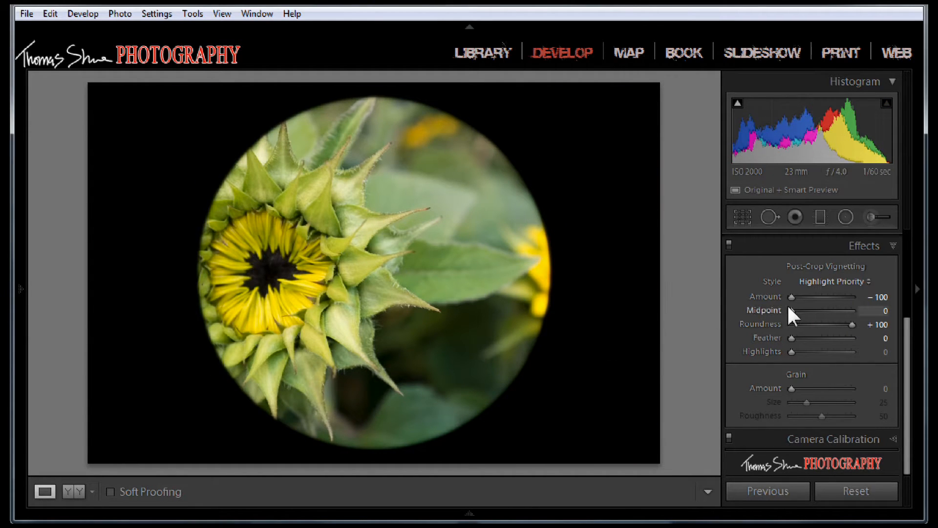
mouse_move(337, 250)
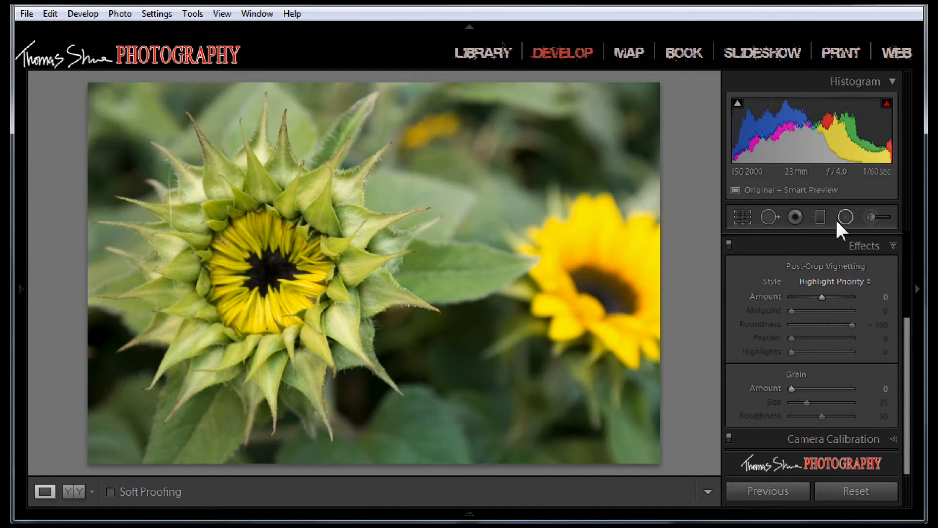
Add a Radial Filter over the bud with Exposure -1.42, Shadows -45, Clarity -89 and Feather 30
click(846, 217)
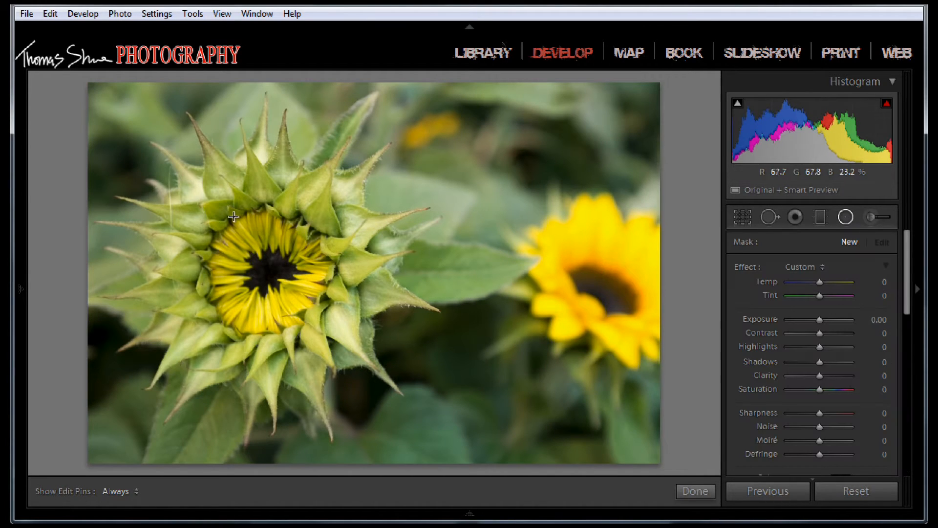
mouse_move(370, 184)
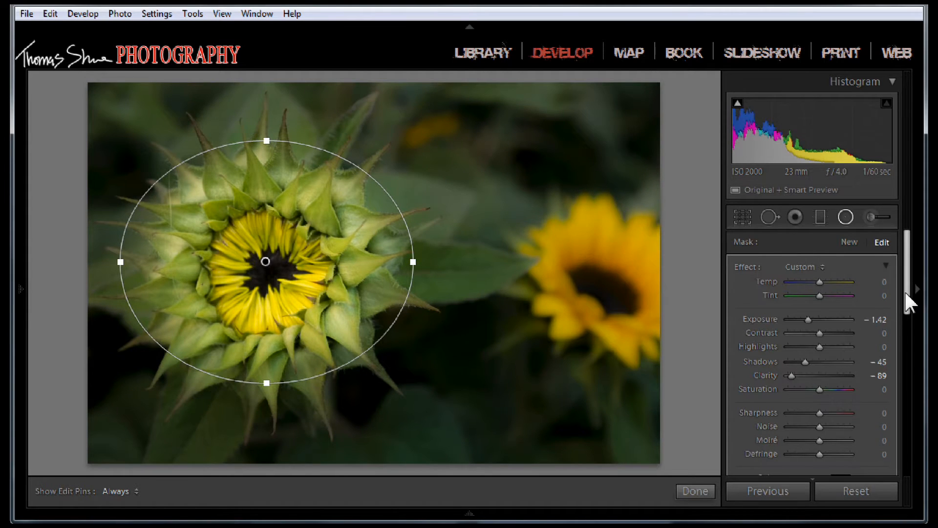
scroll(down, 3)
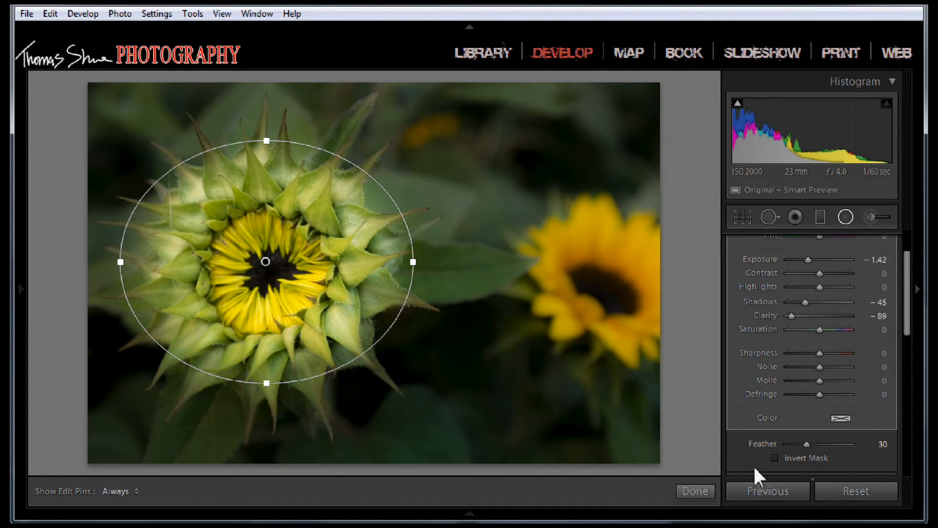
mouse_move(843, 217)
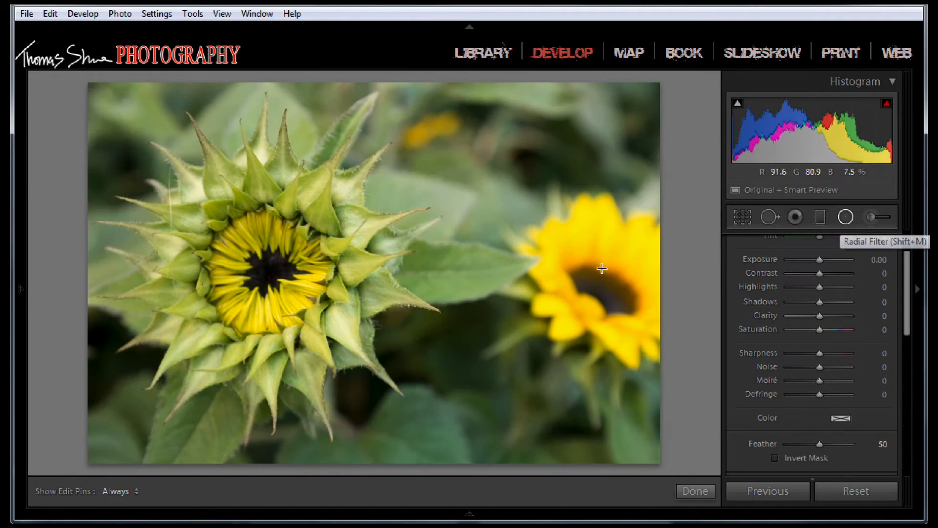
mouse_move(278, 273)
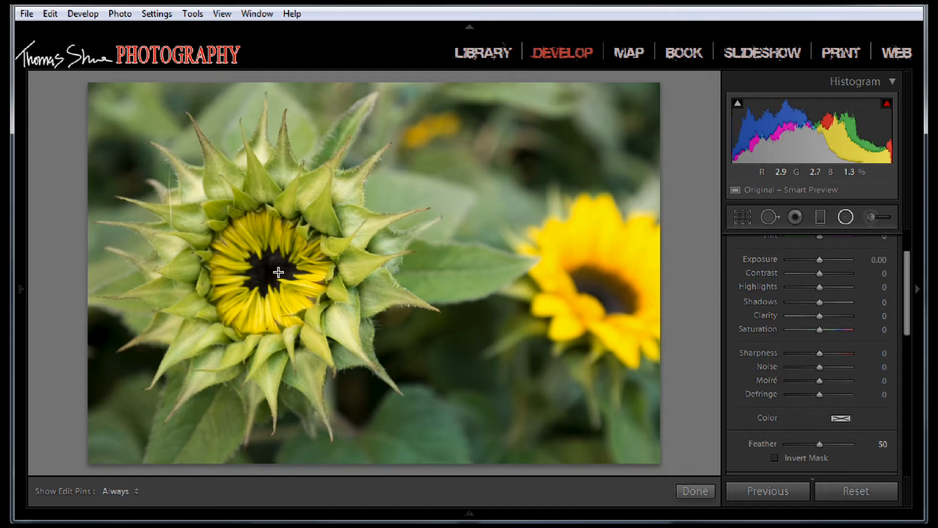
mouse_move(310, 234)
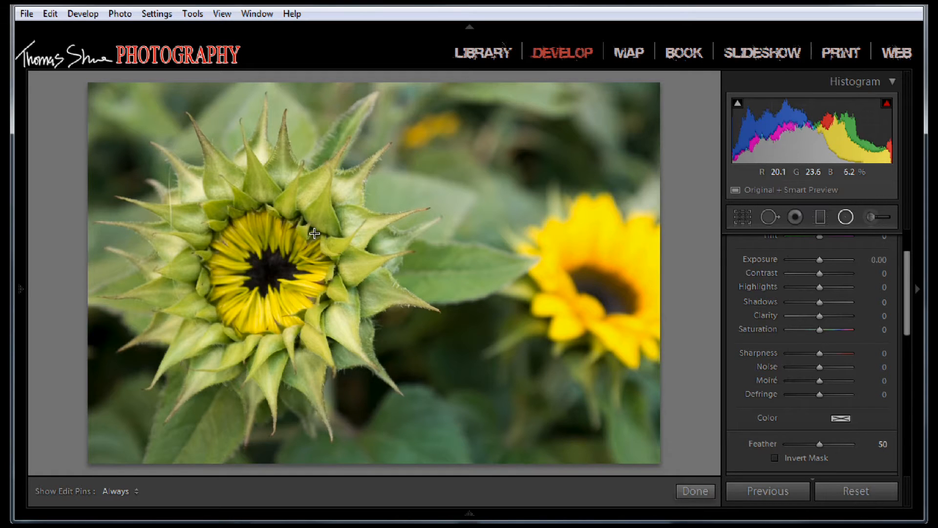
mouse_move(357, 202)
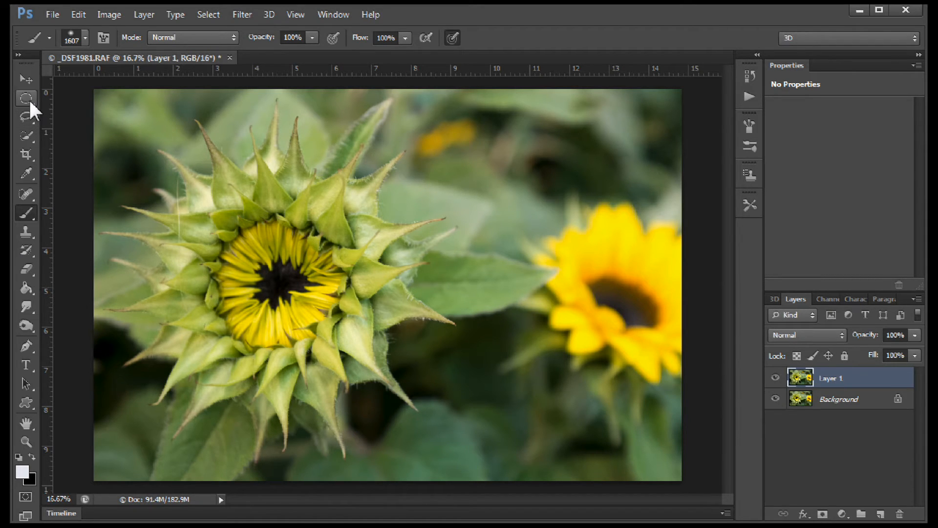
Choose the Elliptical Marquee tool to select a circle around the sunflower bud
click(26, 117)
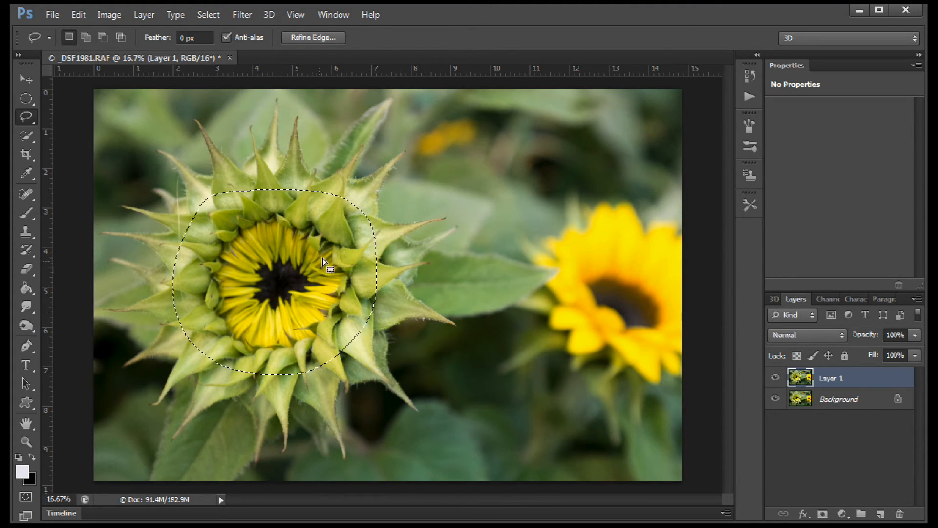
Feather the circular selection around the bud by 80 pixels
right_click(324, 262)
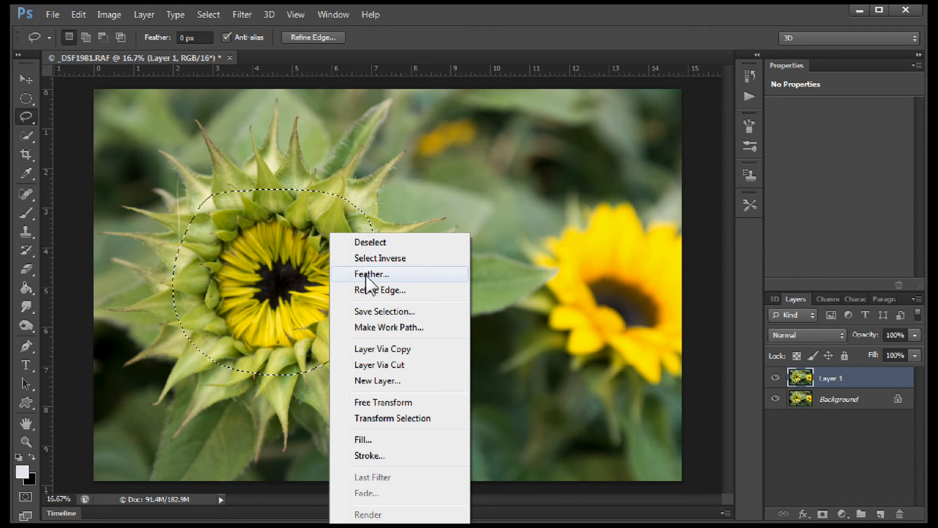
click(372, 274)
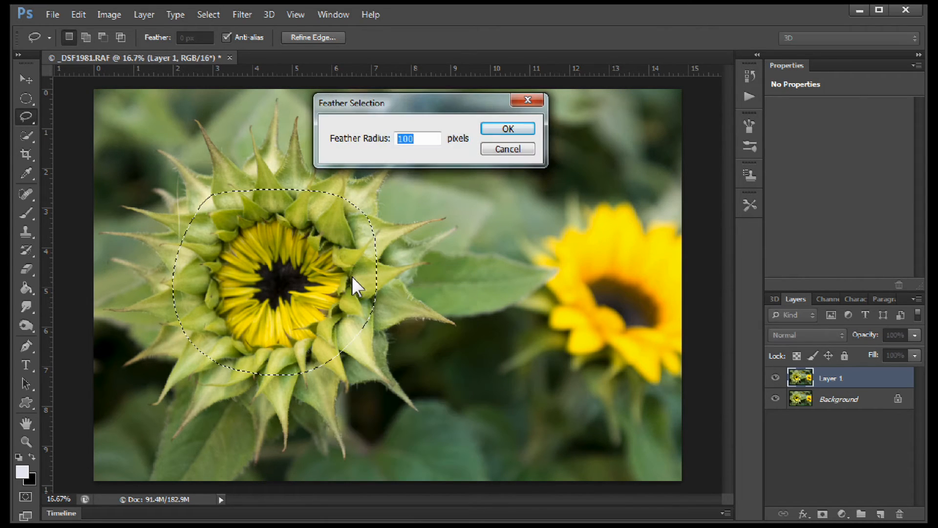
mouse_move(389, 152)
text(80)
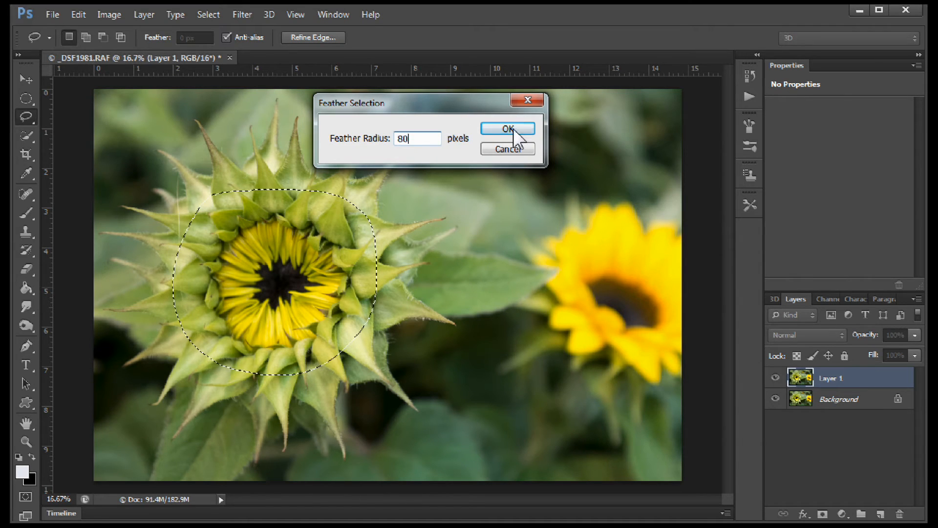
click(507, 129)
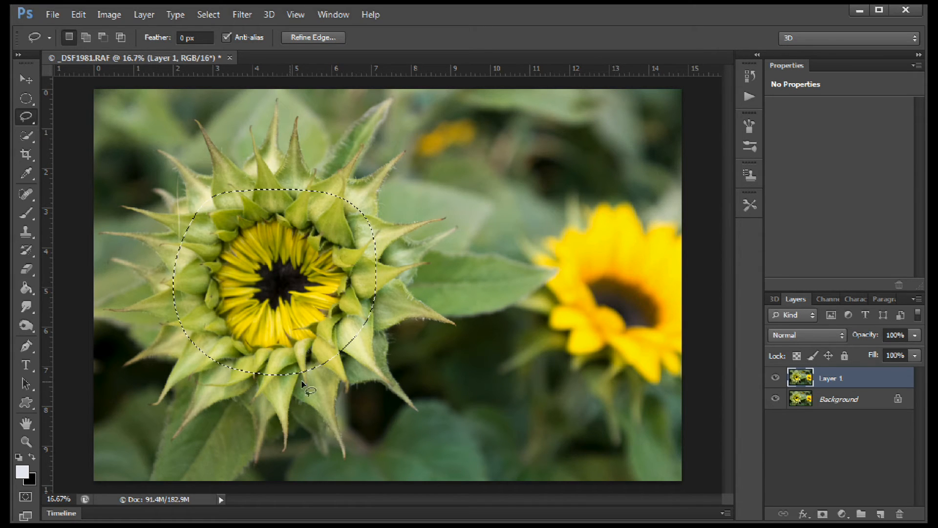
mouse_move(394, 380)
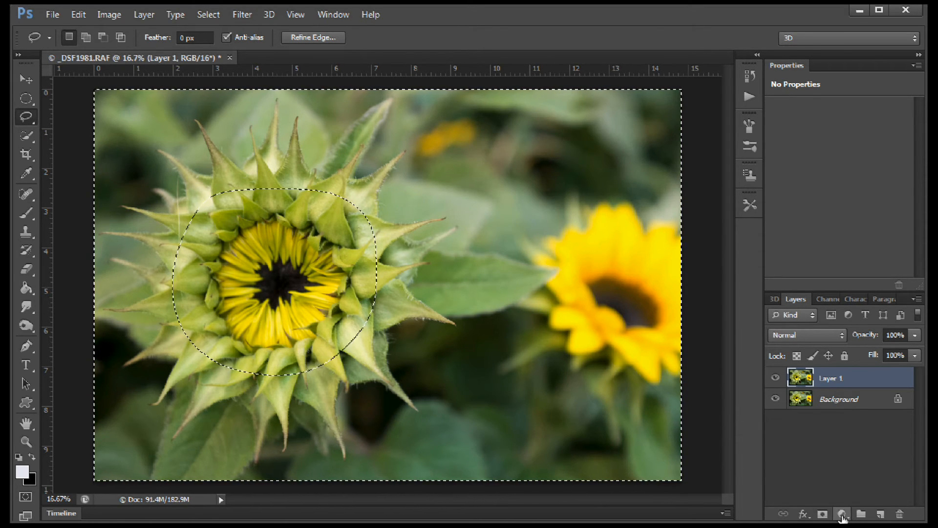
Add a masked Levels adjustment layer with input levels 37, 0.90 and 240, then view its mask properties
click(842, 513)
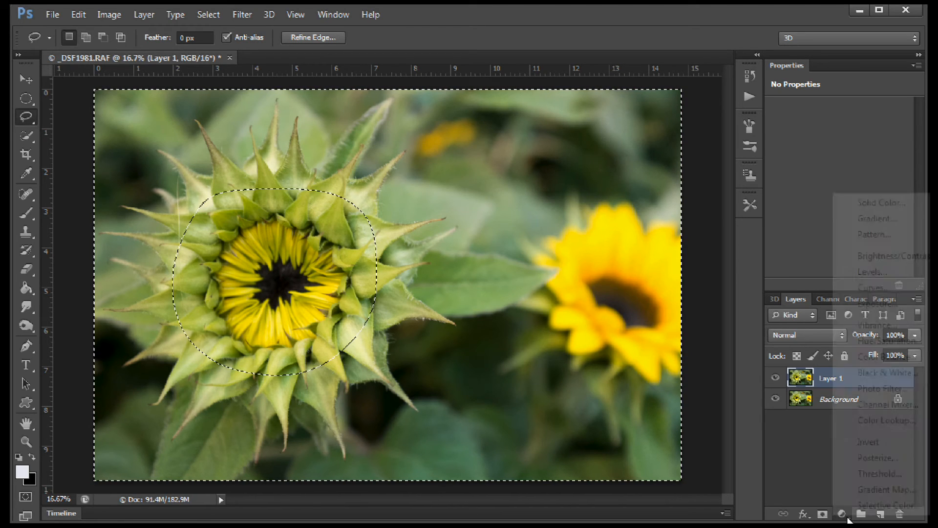
click(871, 272)
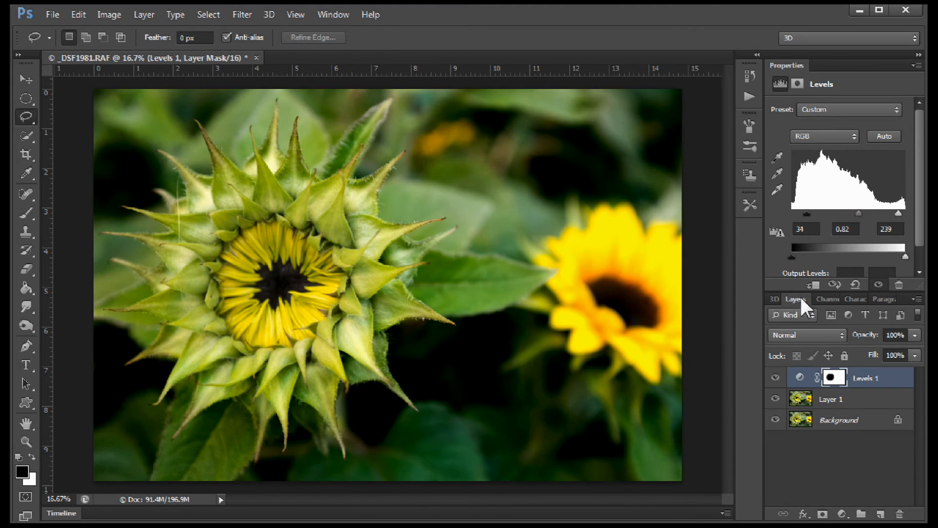
mouse_move(682, 480)
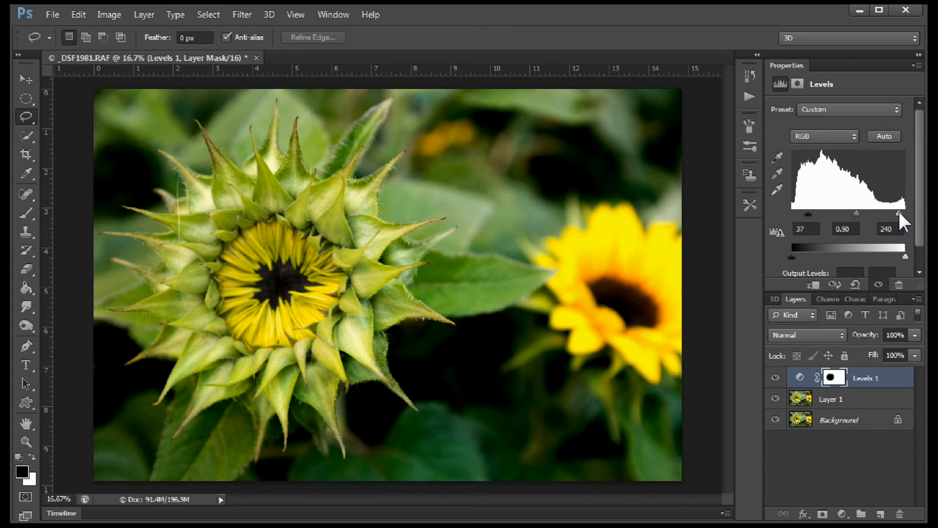
click(834, 377)
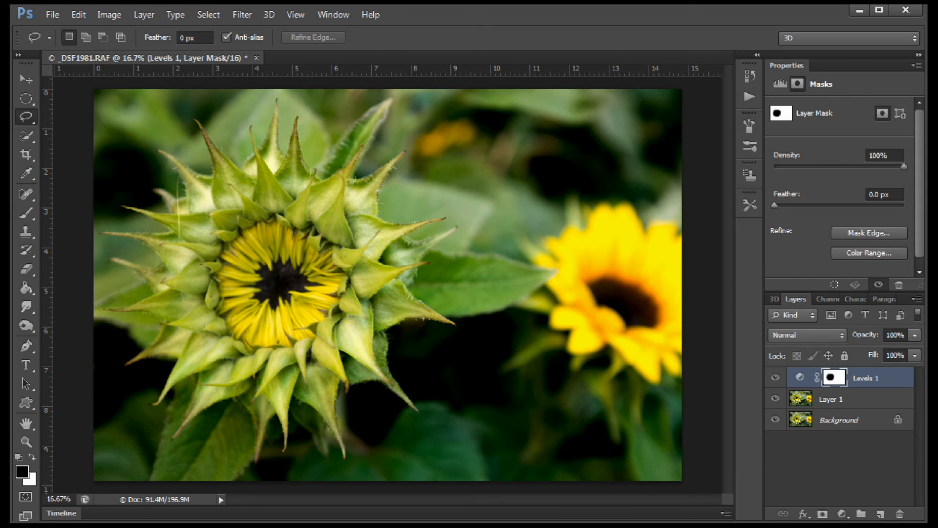
Select the Brush tool to paint on the Levels mask over the right-hand sunflower
click(27, 213)
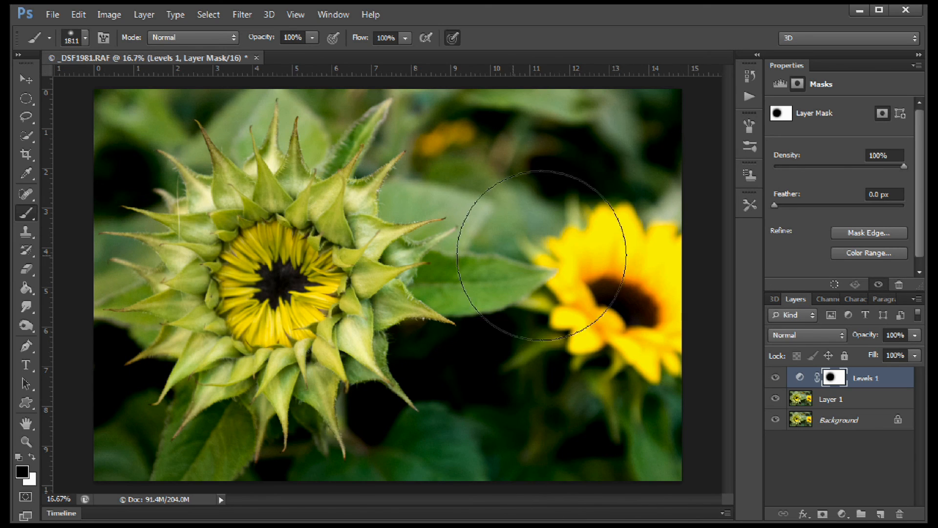
click(25, 78)
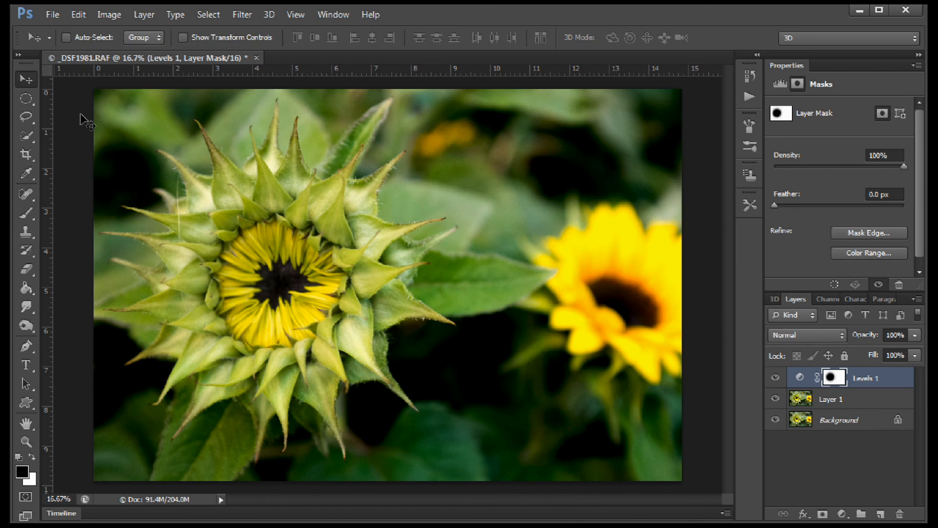
mouse_move(224, 169)
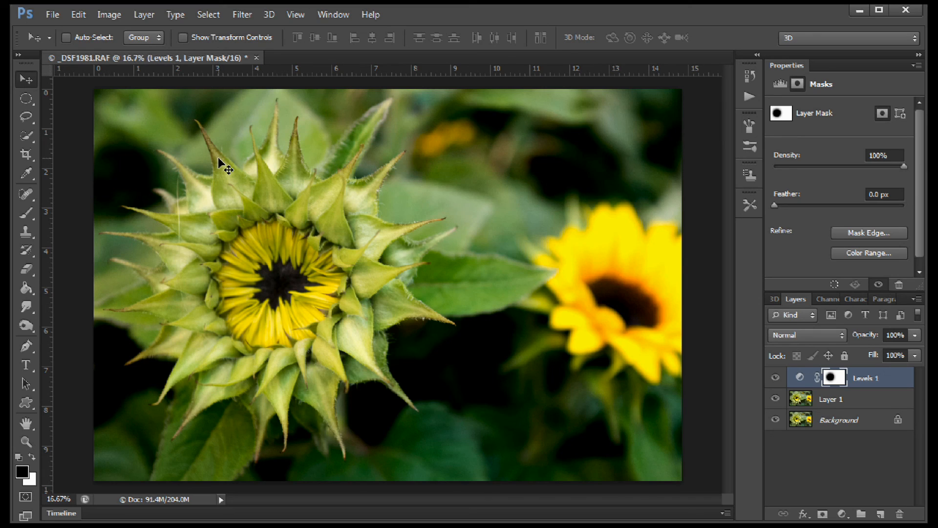
mouse_move(257, 240)
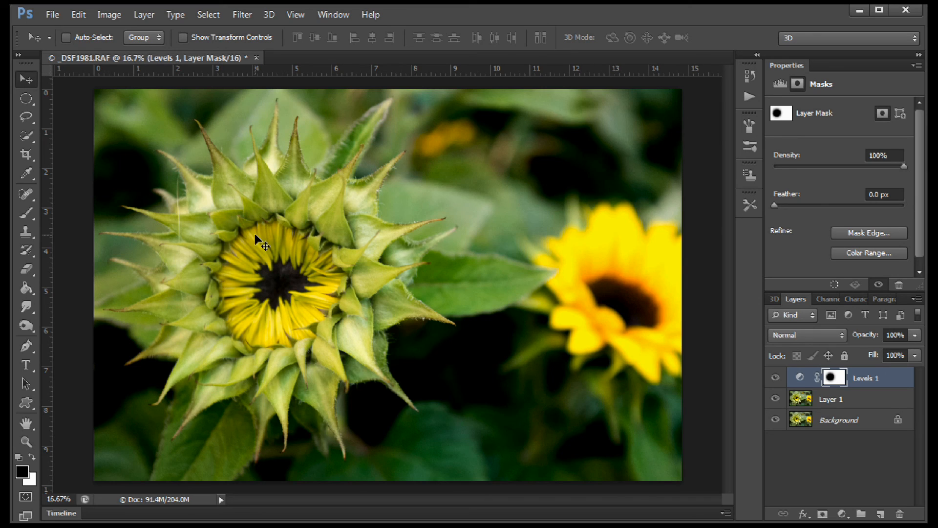